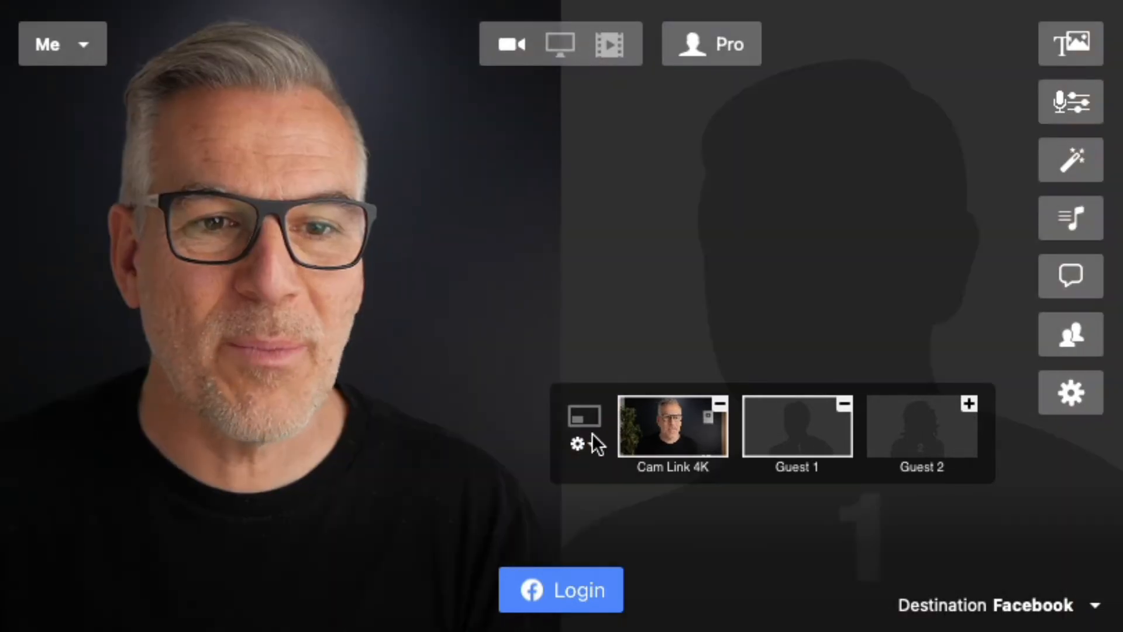
# Set the two-person split-screen scene to crop its camera views via the layout settings
pyautogui.click(576, 443)
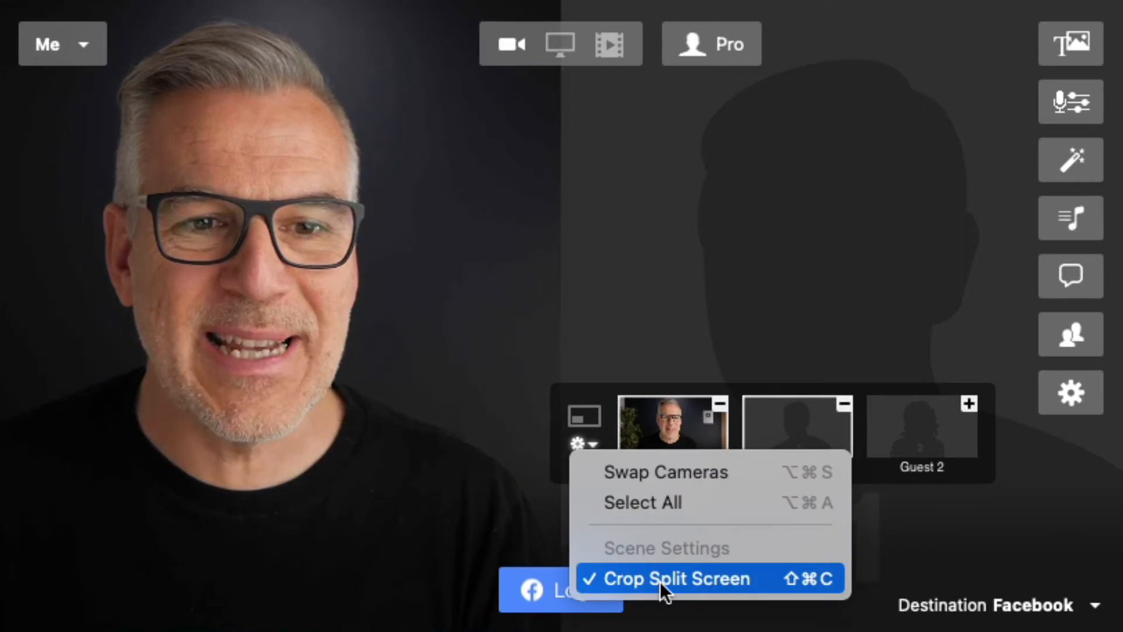
pyautogui.click(675, 578)
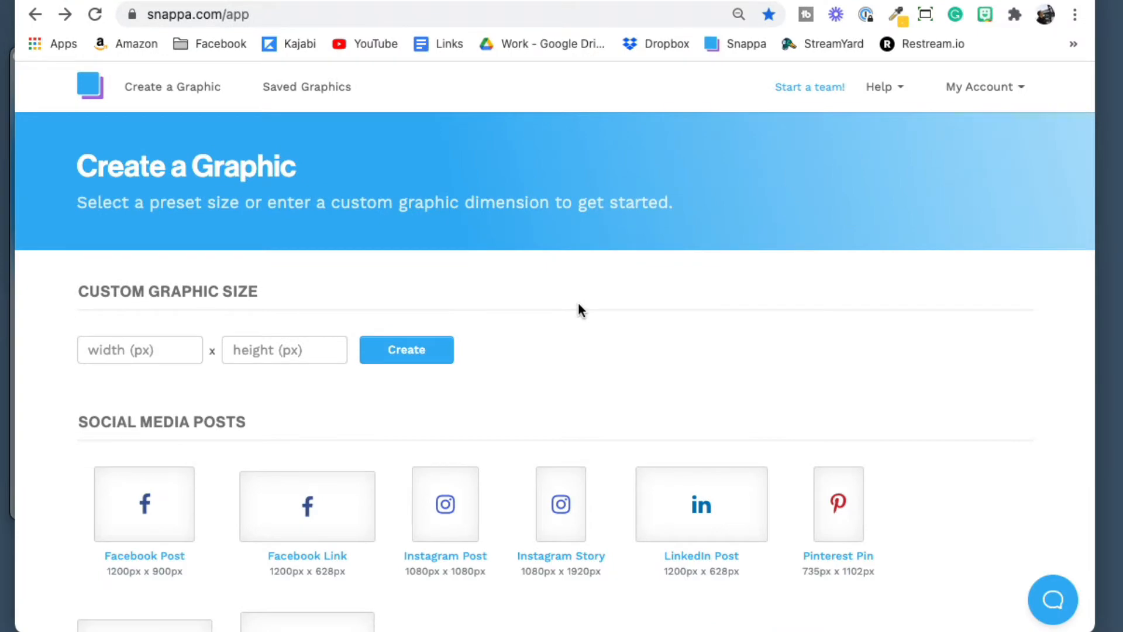
# Create a blank YouTube Thumbnail design, 1280 × 720 px, from the presets
pyautogui.scroll(-3)
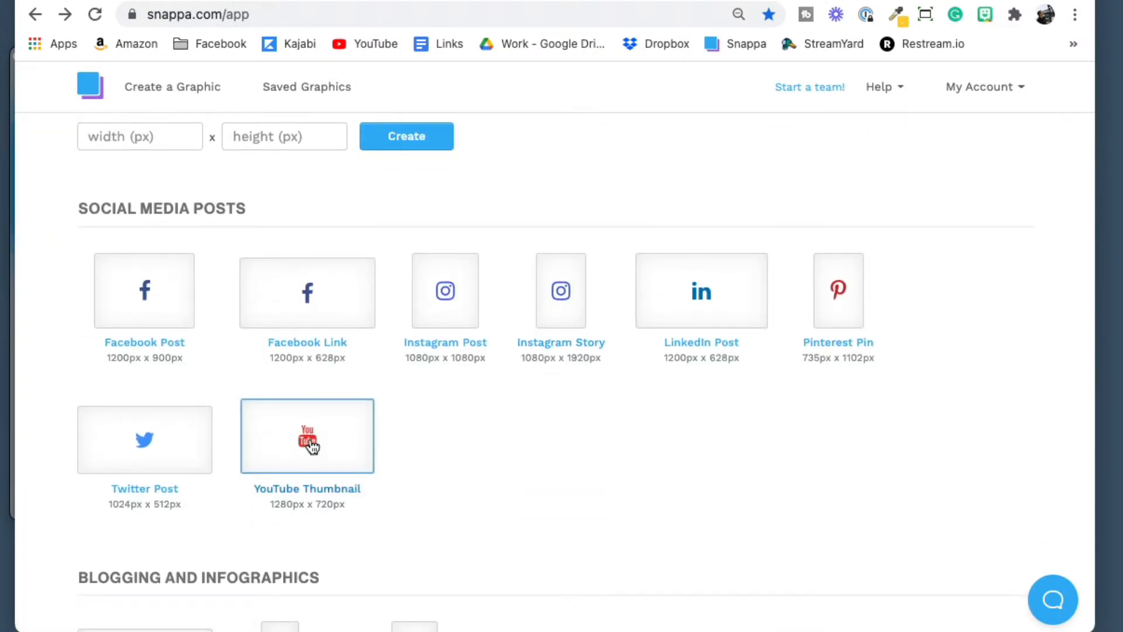
pyautogui.click(307, 435)
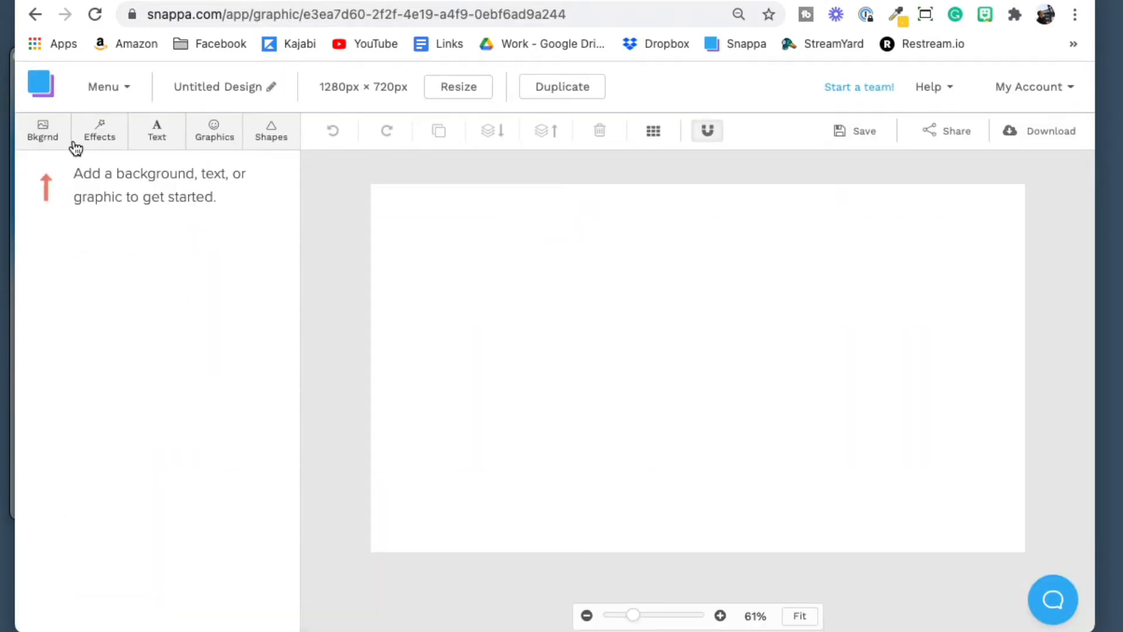
# Apply the pink-to-blue gradient from the Patterns backgrounds to the thumbnail
pyautogui.click(43, 131)
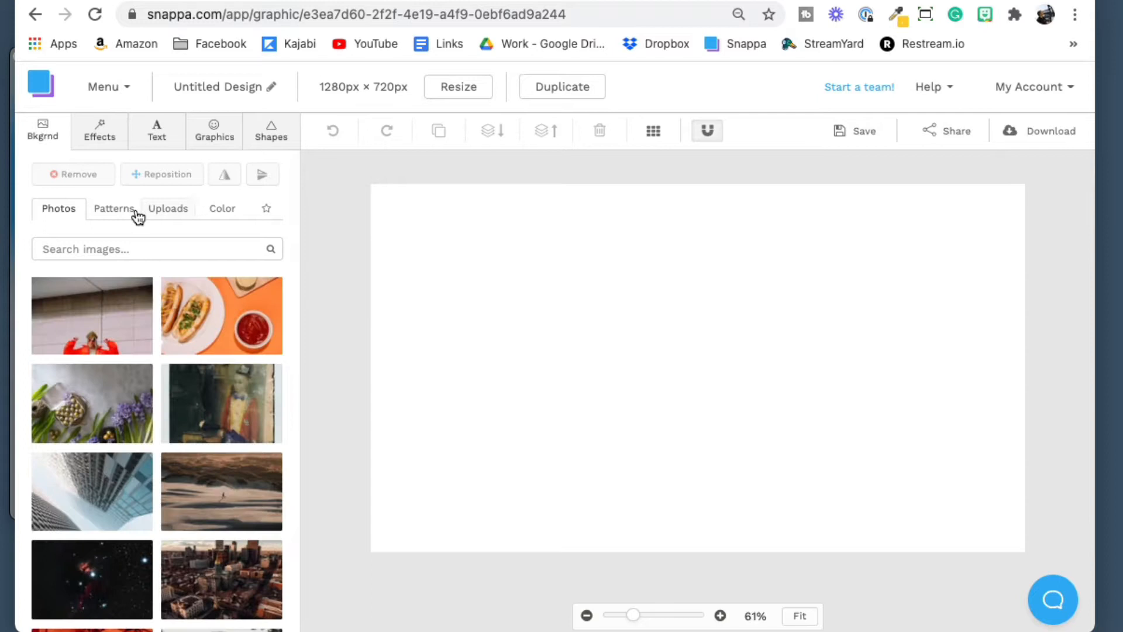
pyautogui.click(112, 208)
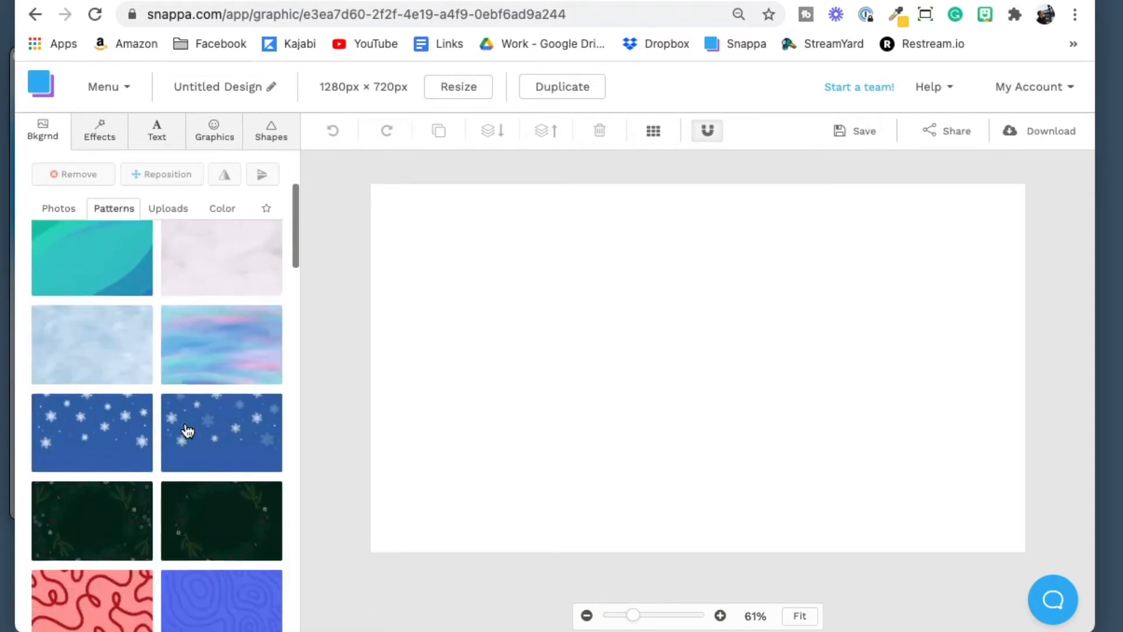
pyautogui.scroll(-3)
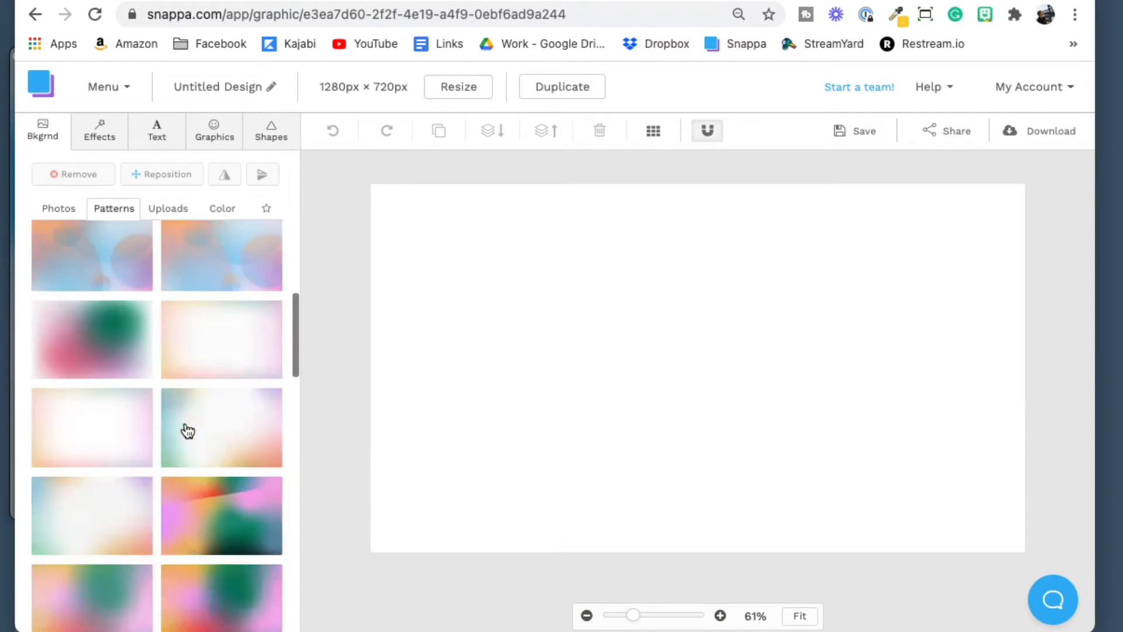
pyautogui.scroll(-3)
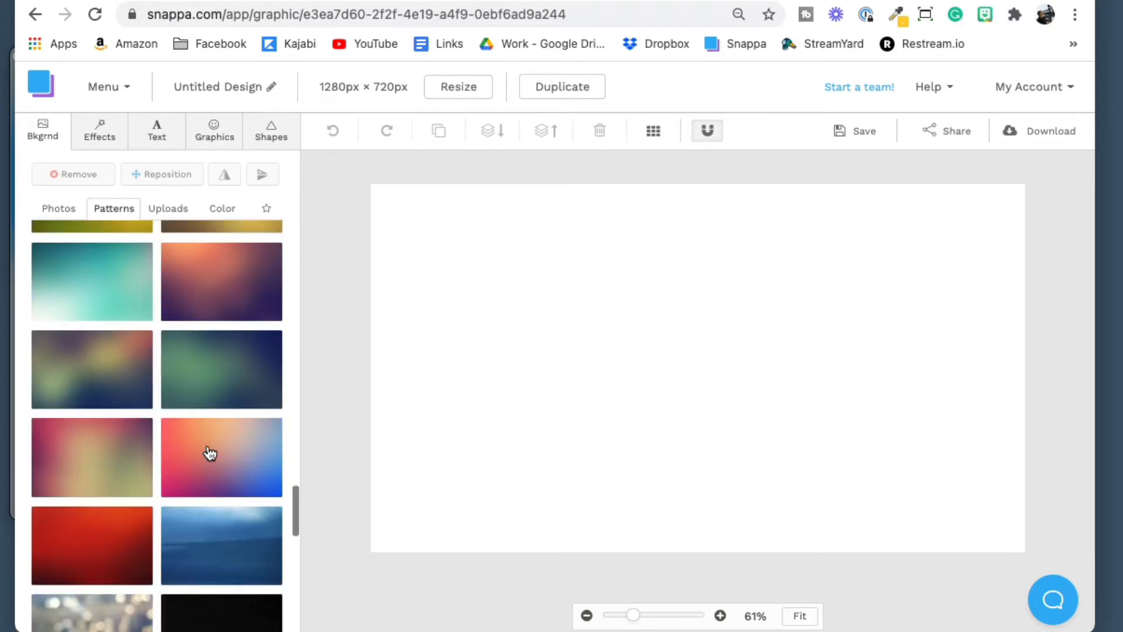
pyautogui.click(221, 457)
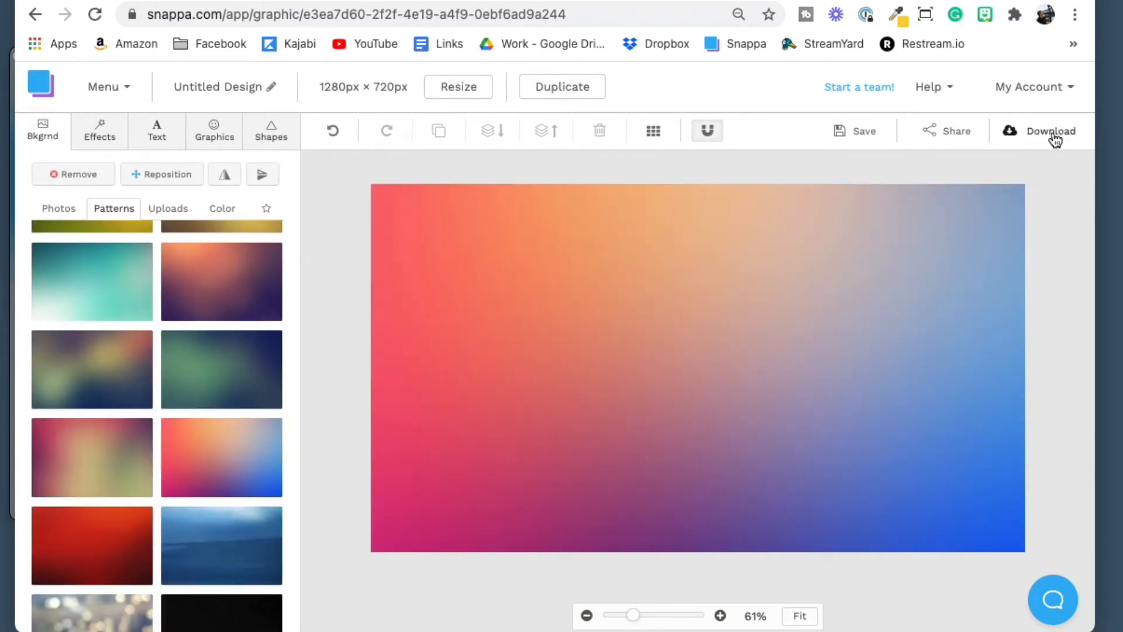
# Export the gradient design from Snappa as a High-res PNG
pyautogui.click(1049, 130)
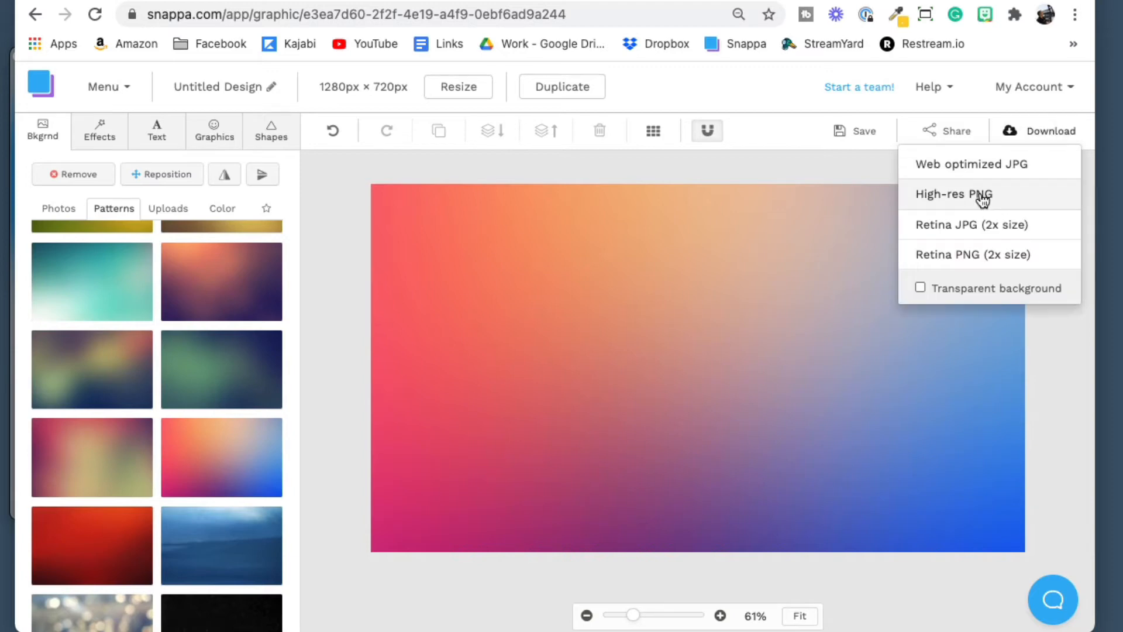
pyautogui.click(953, 194)
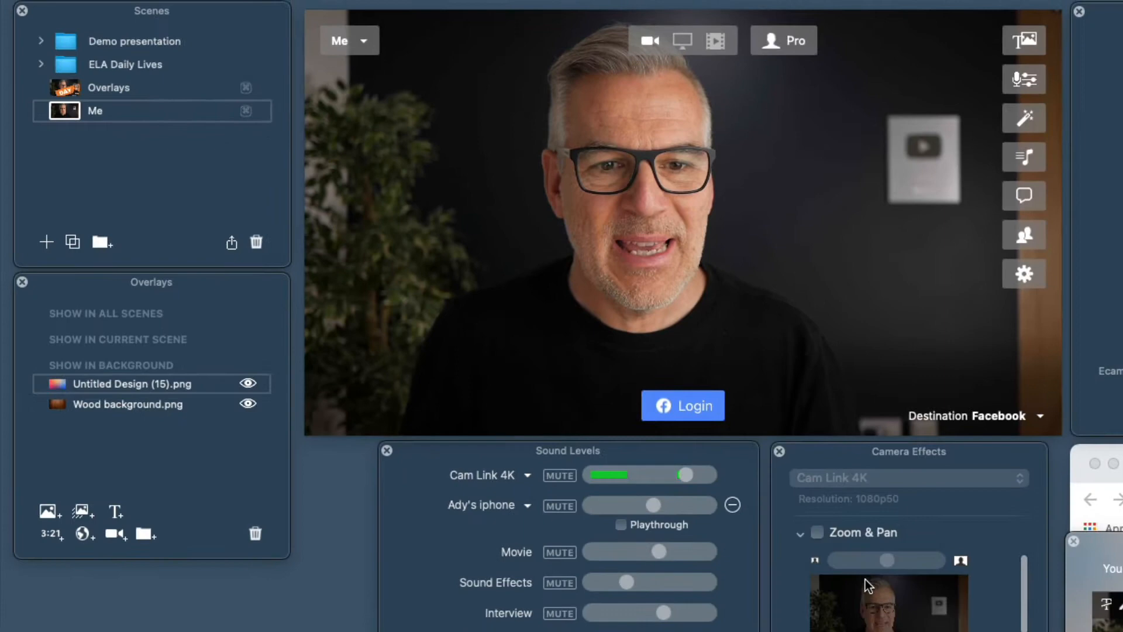
# Enable Zoom & Pan in Camera Effects for the Cam Link 4K camera
pyautogui.click(817, 532)
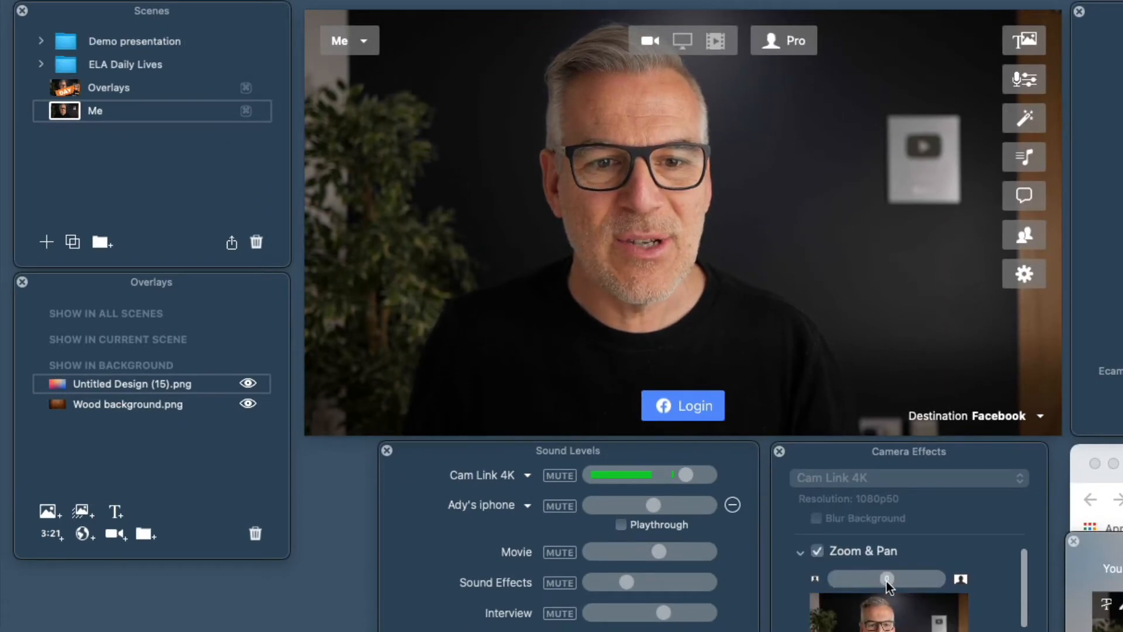